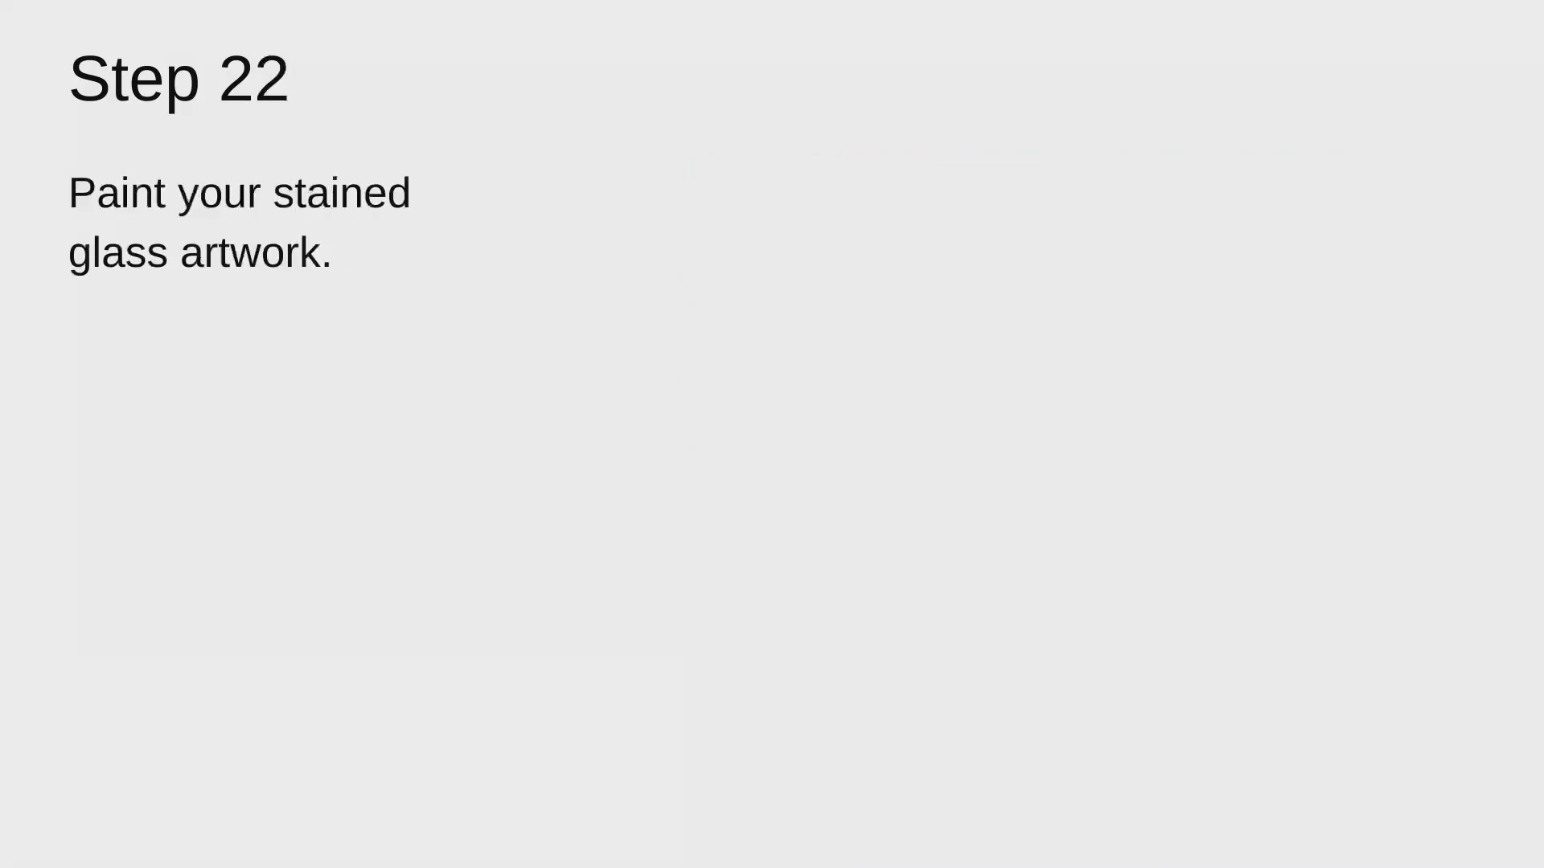
- Advance the slideshow from Step 22 to the Step 23 'Let the paint dry.' slide
key(Right)
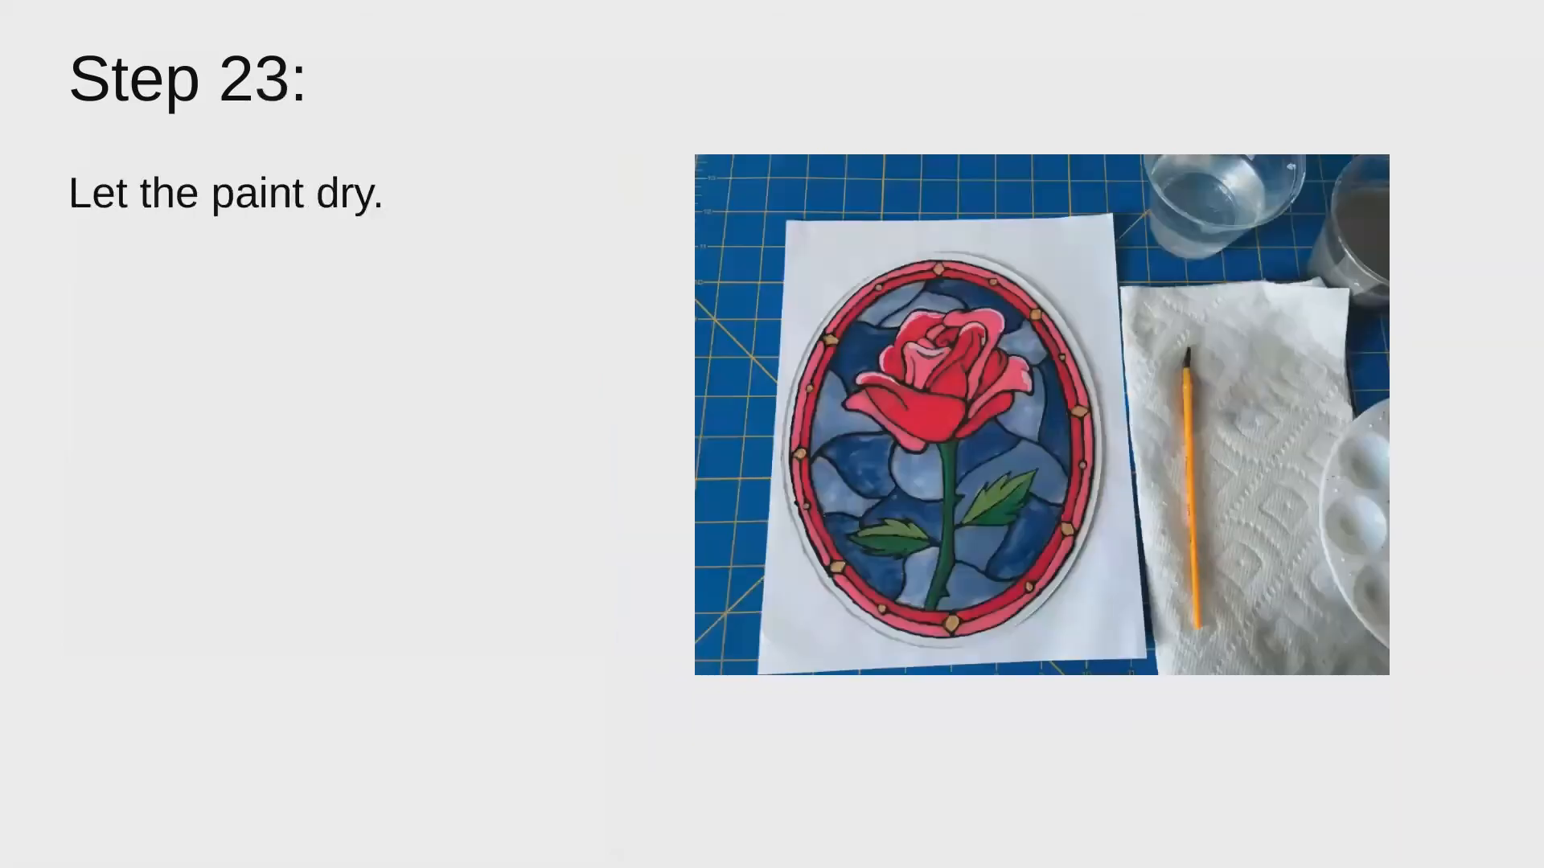